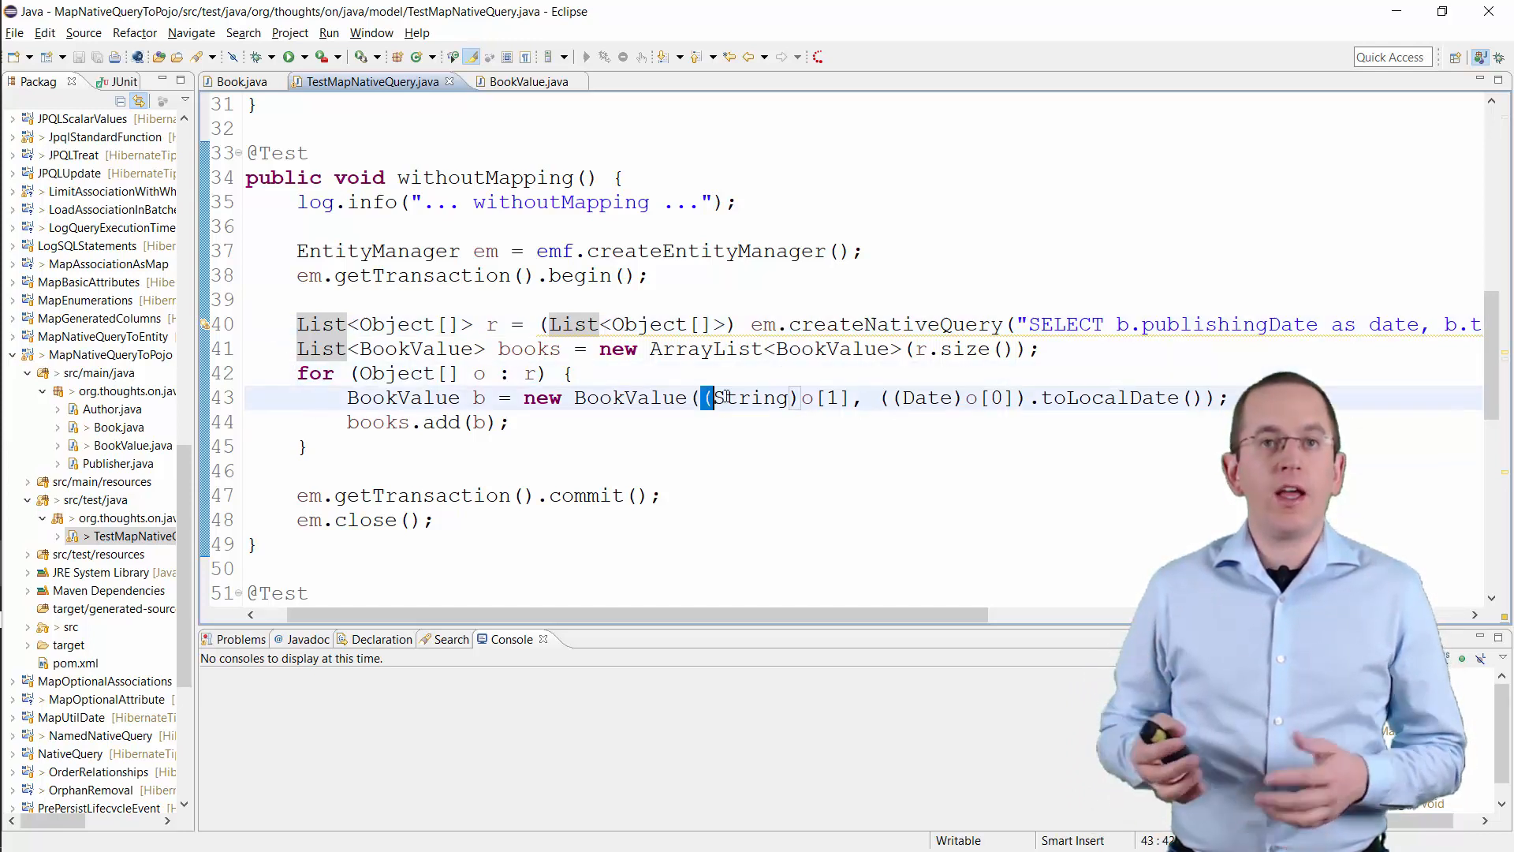
Return to TestMapNativeQuery.java, scroll to the explicitMapping test and bring up its context menu.
{"action": "double_click", "coordinate": [927, 396]}
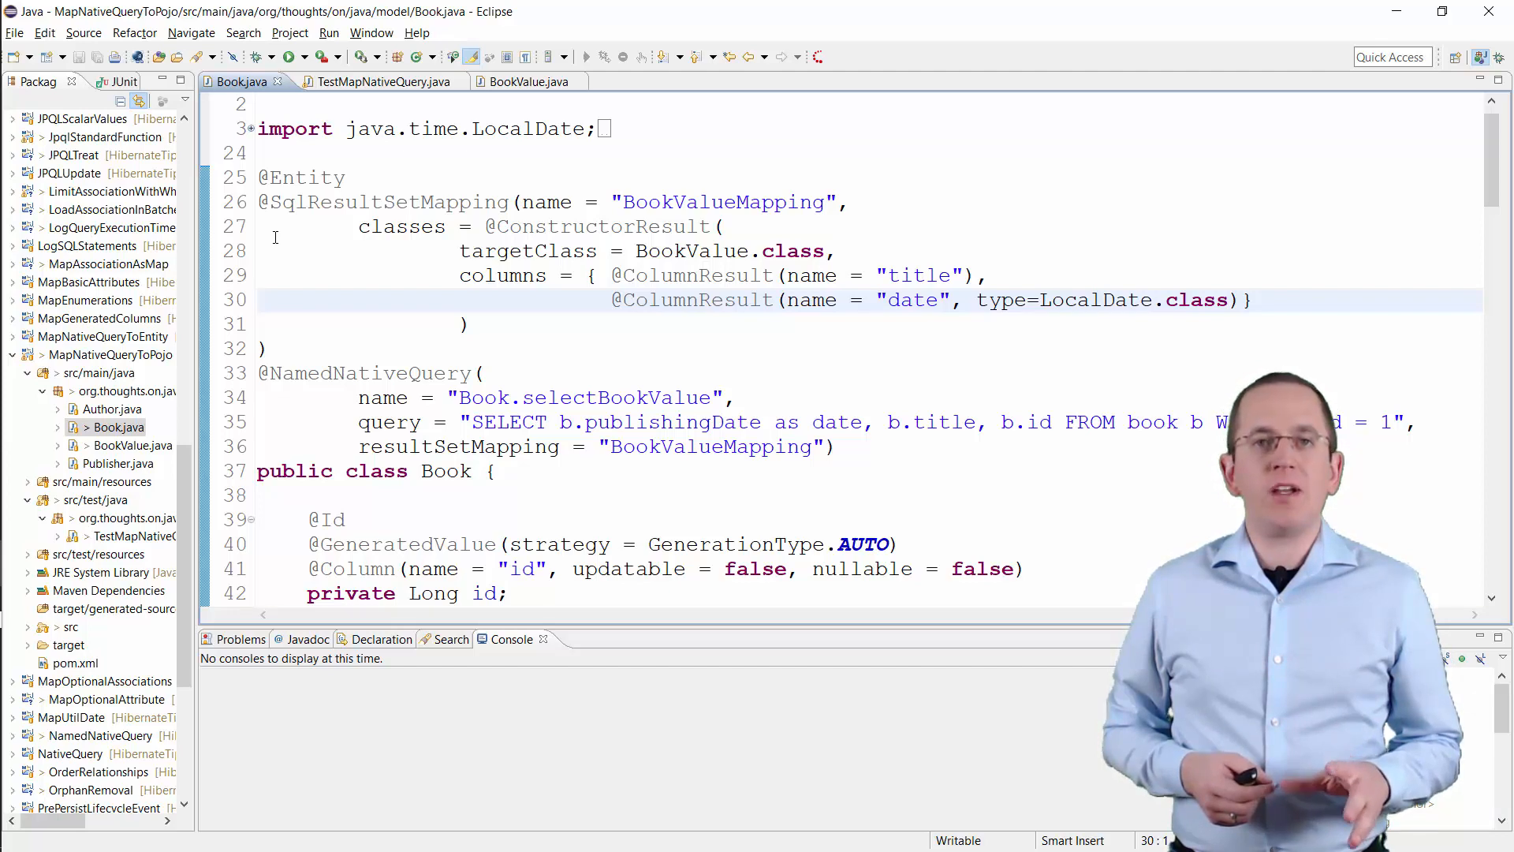
{"action": "left_click", "coordinate": [377, 81]}
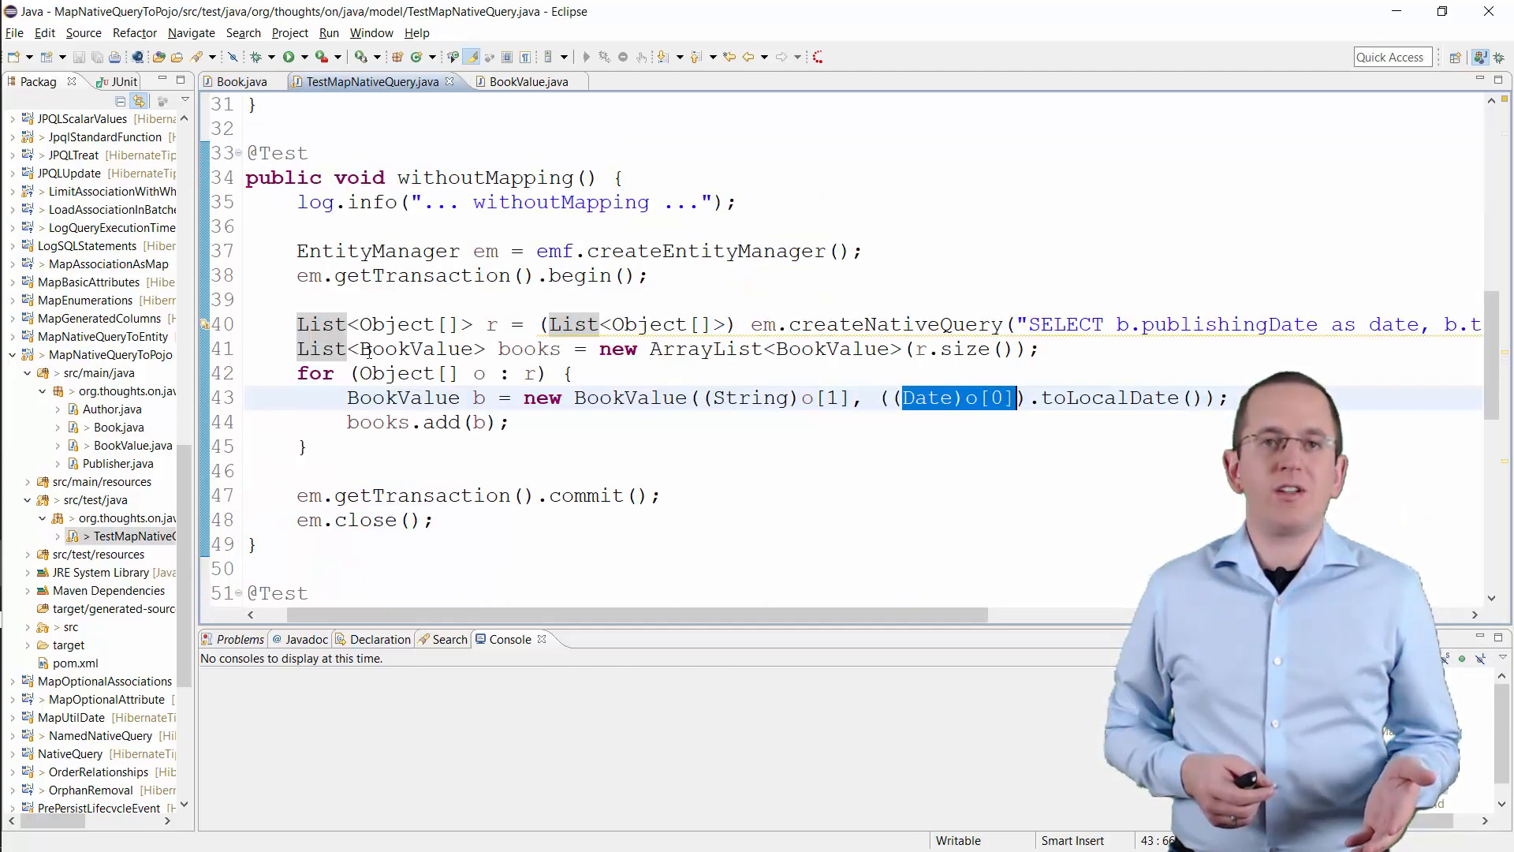
{"action": "scroll", "scroll_direction": "down", "scroll_amount": 3}
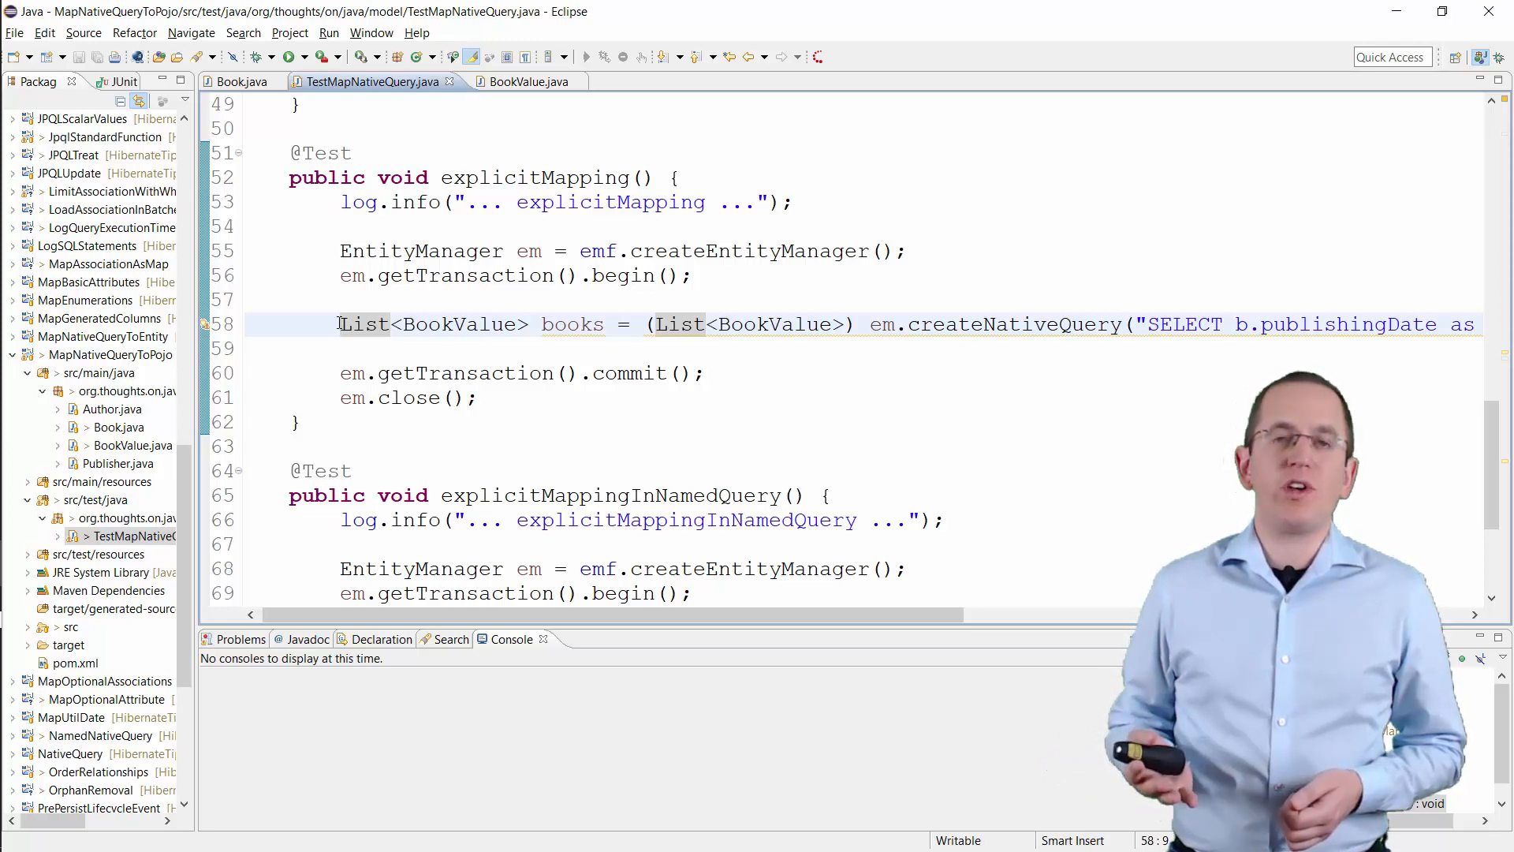
{"action": "right_click", "coordinate": [482, 178]}
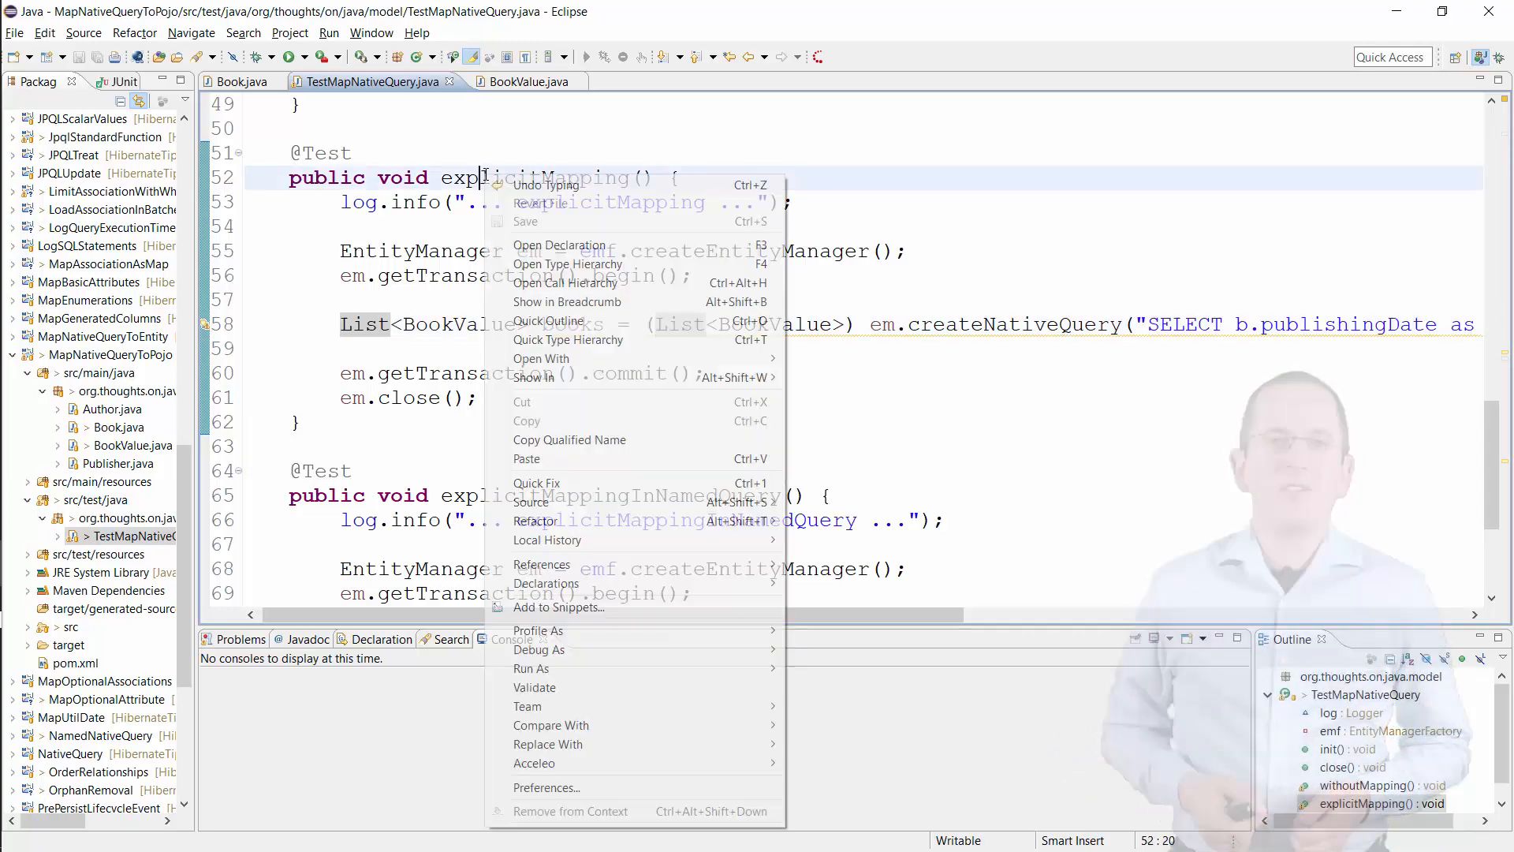